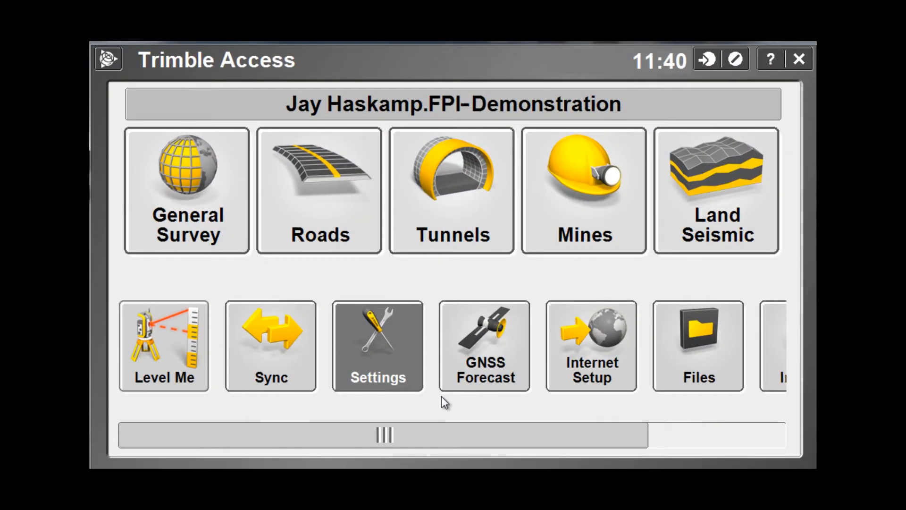
- Reach the empty GNSS contacts list through Settings and Connect
{"action": "left_click", "coordinate": [377, 346]}
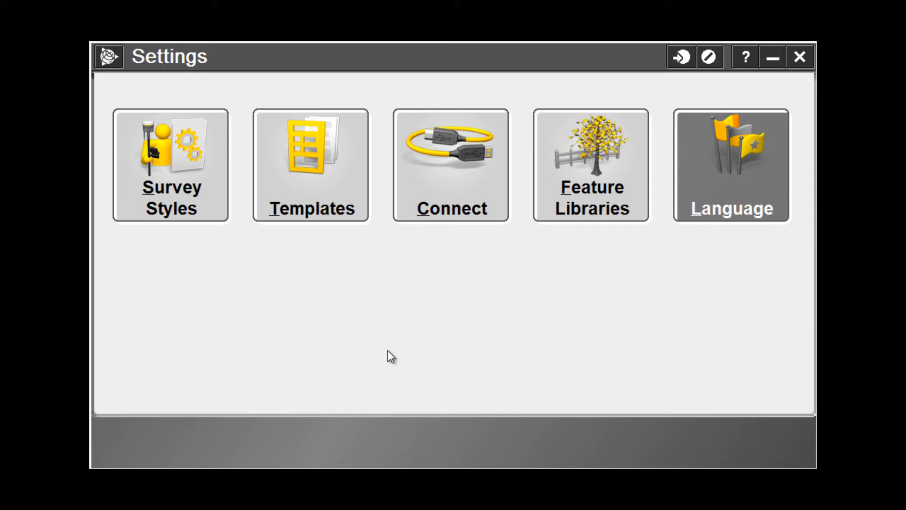
{"action": "mouse_move", "coordinate": [412, 301]}
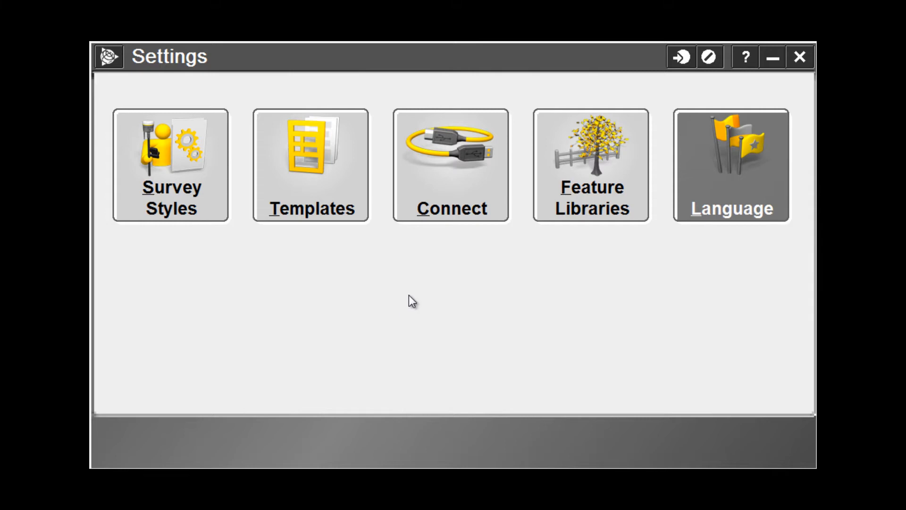
{"action": "left_click", "coordinate": [450, 166]}
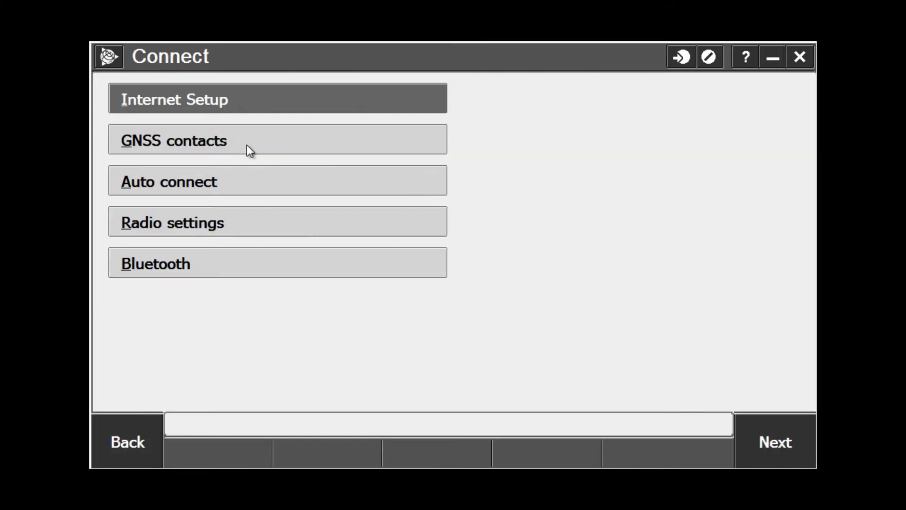
{"action": "left_click", "coordinate": [173, 140]}
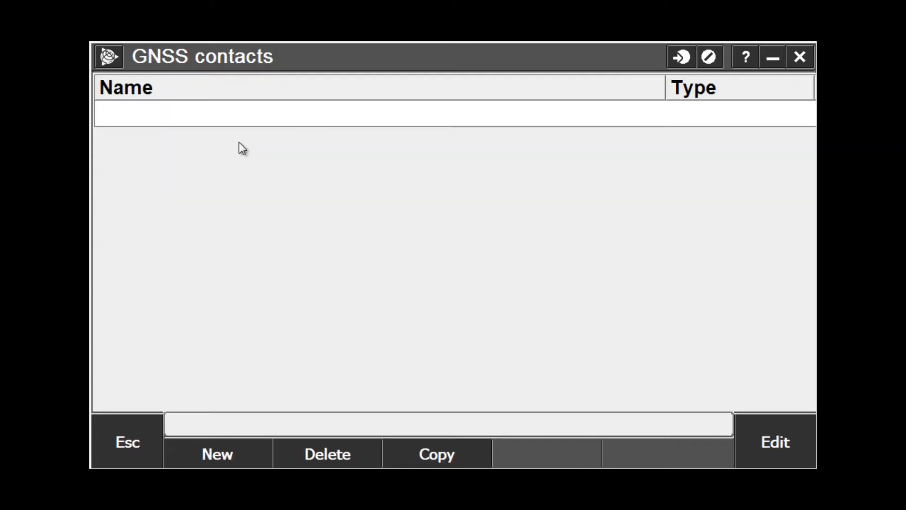
{"action": "mouse_move", "coordinate": [303, 258]}
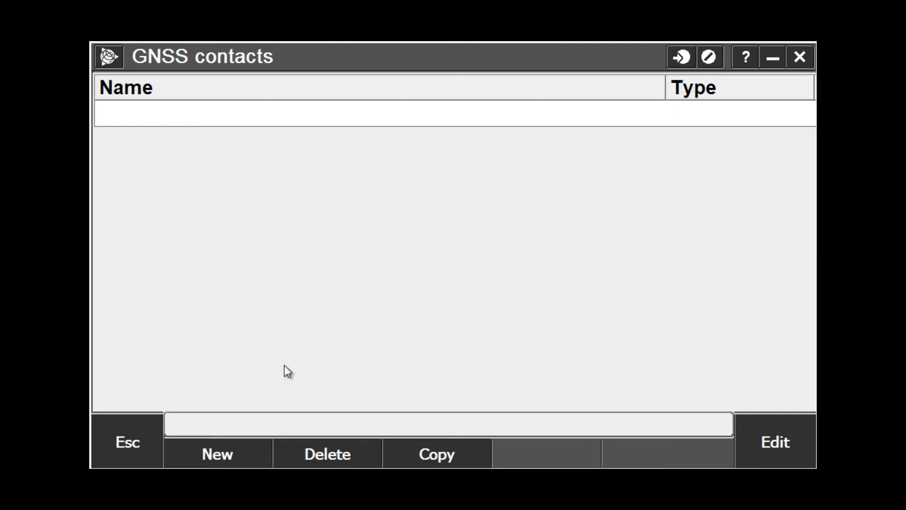
- Start a new GNSS contact named 'MnCORS VRS' with contact type Internet rover
{"action": "left_click", "coordinate": [217, 454]}
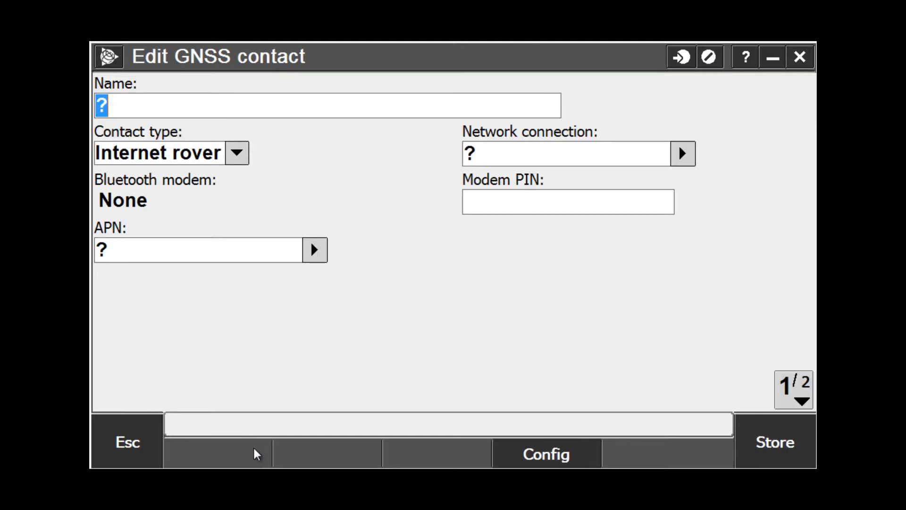
{"action": "mouse_move", "coordinate": [331, 378]}
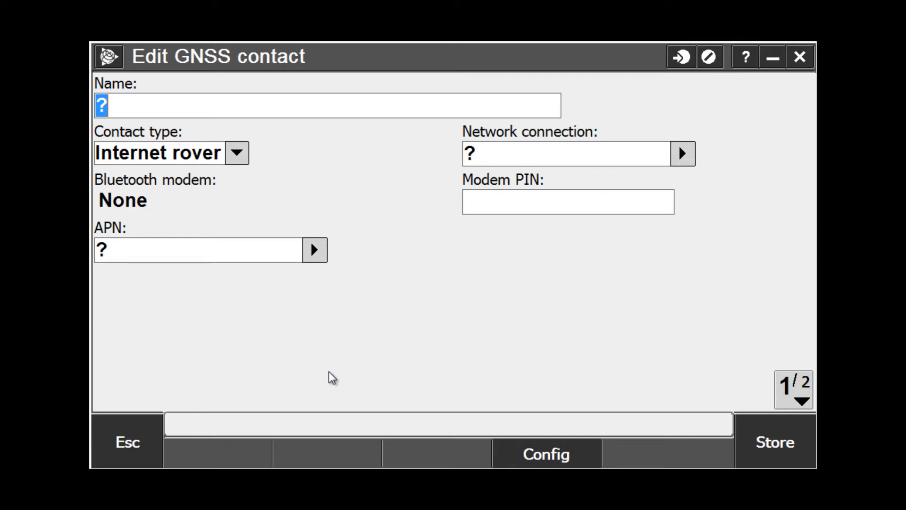
{"action": "type", "text": "MnCORS"}
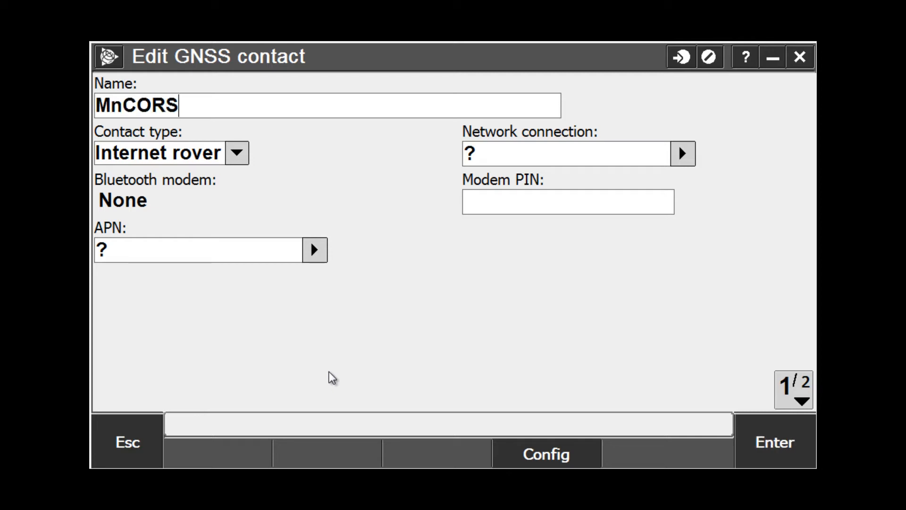
{"action": "type", "text": "VRS"}
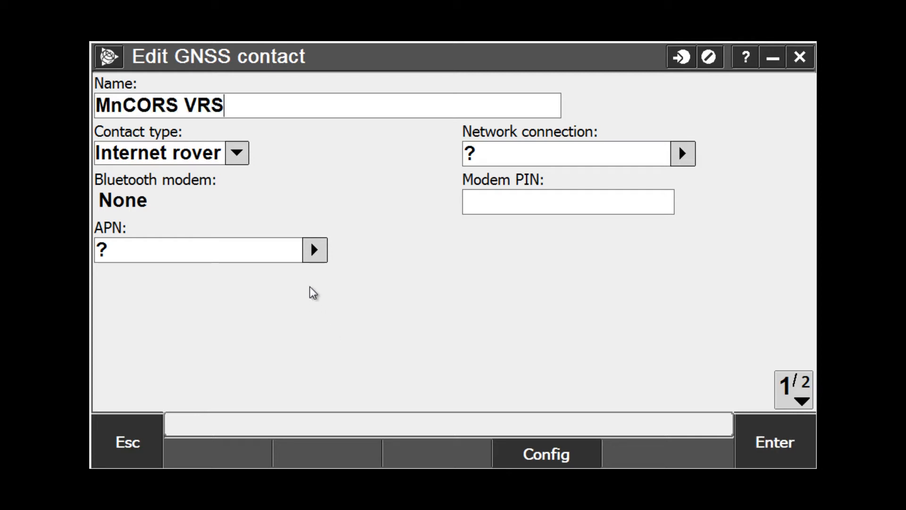
{"action": "left_click", "coordinate": [236, 153]}
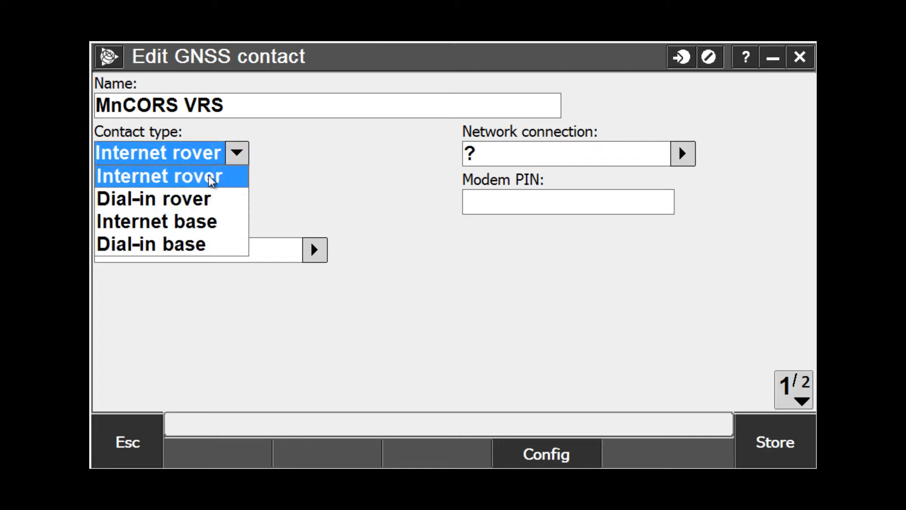
{"action": "left_click", "coordinate": [159, 176]}
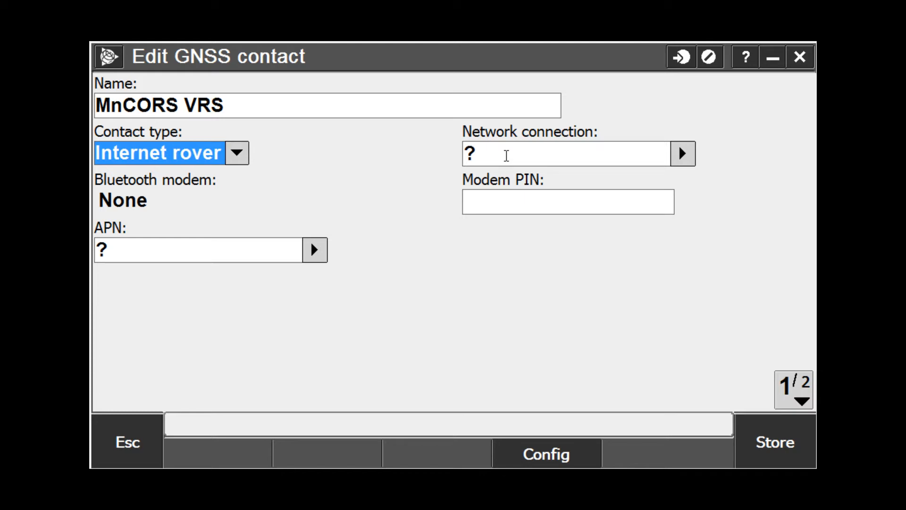
{"action": "mouse_move", "coordinate": [539, 179]}
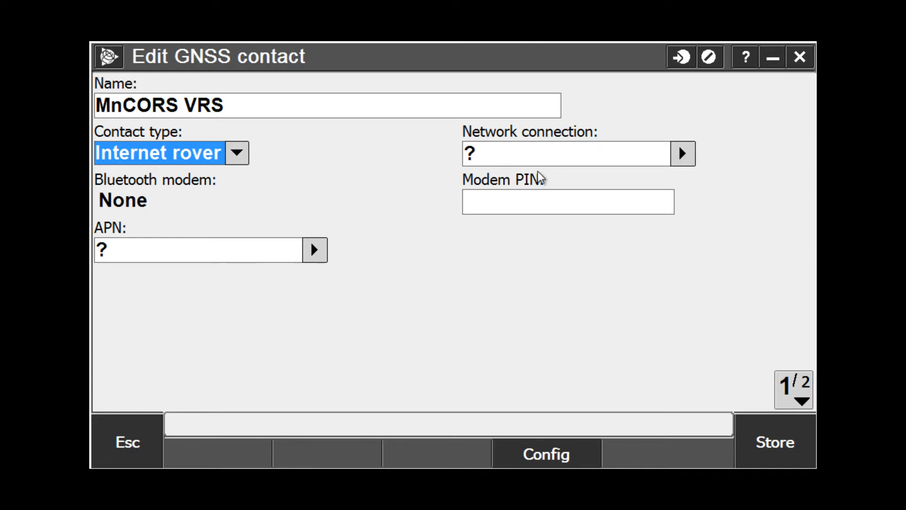
- Show the network connection choices, listing Wi-Fi and ActiveSync
{"action": "left_click", "coordinate": [682, 153]}
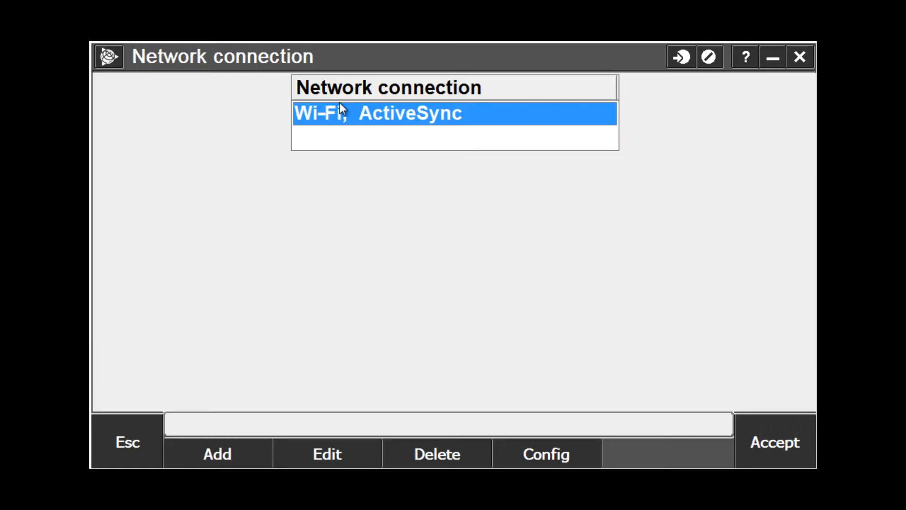
{"action": "mouse_move", "coordinate": [284, 142]}
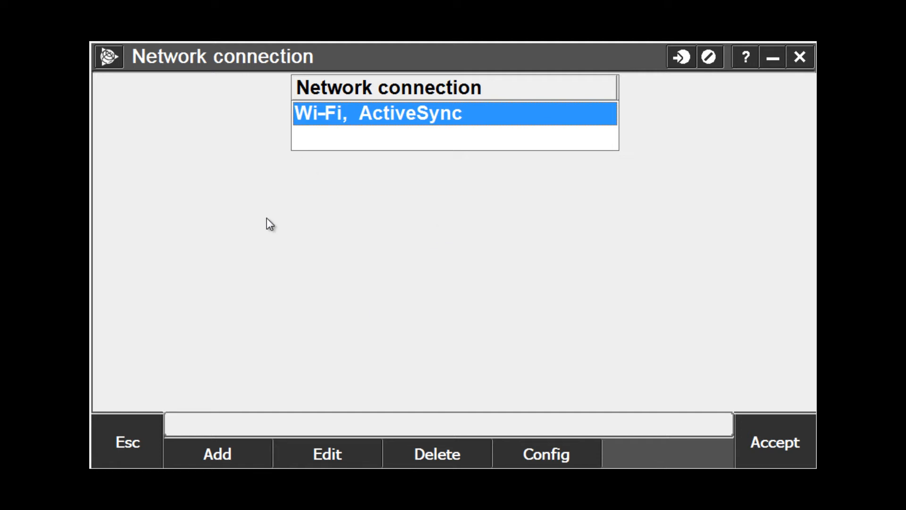
{"action": "mouse_move", "coordinate": [285, 218]}
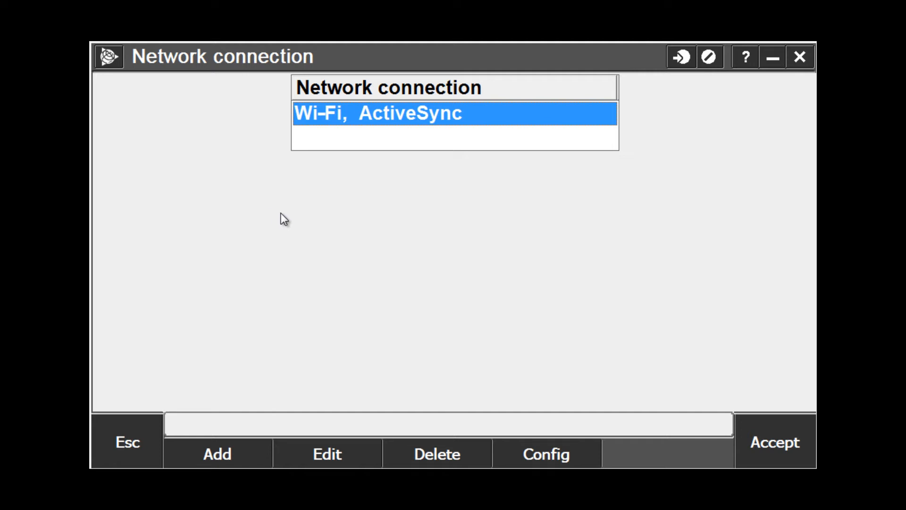
{"action": "mouse_move", "coordinate": [329, 119]}
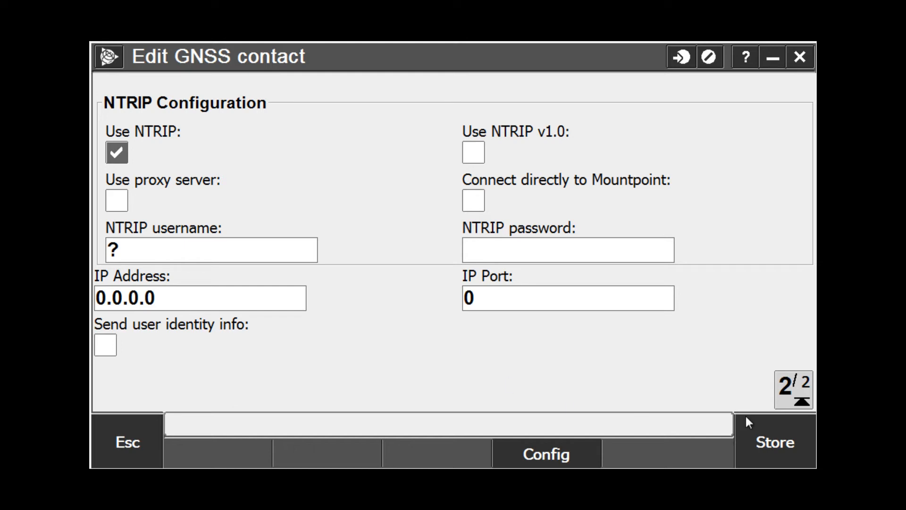
{"action": "mouse_move", "coordinate": [388, 333]}
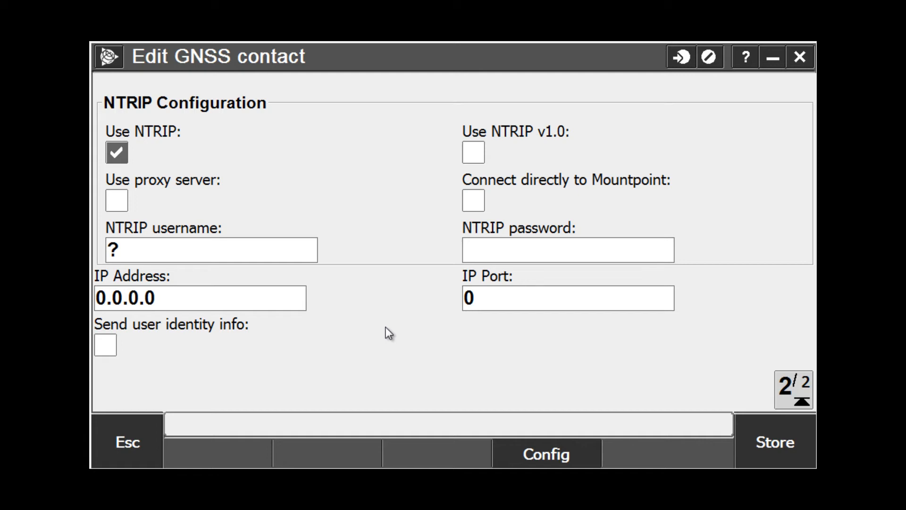
{"action": "mouse_move", "coordinate": [134, 133]}
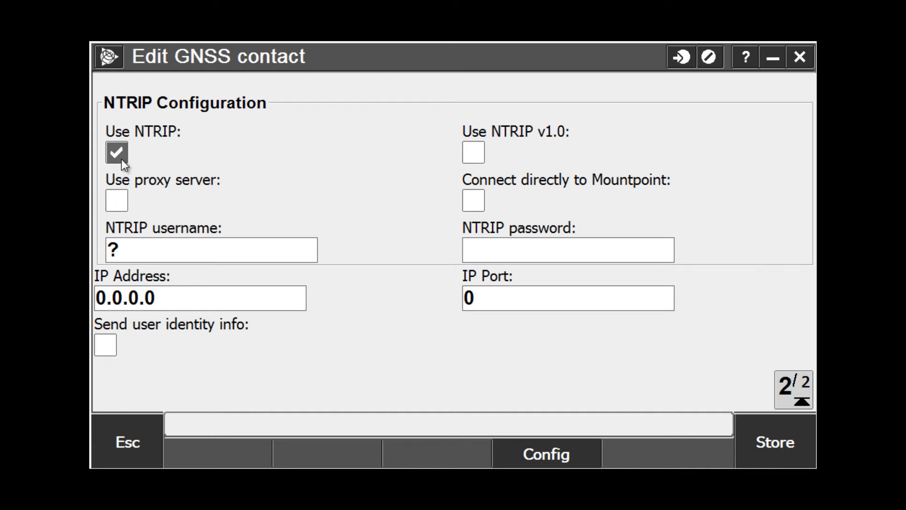
- Toggle Use NTRIP off and back on so the login fields appear
{"action": "left_click", "coordinate": [116, 152]}
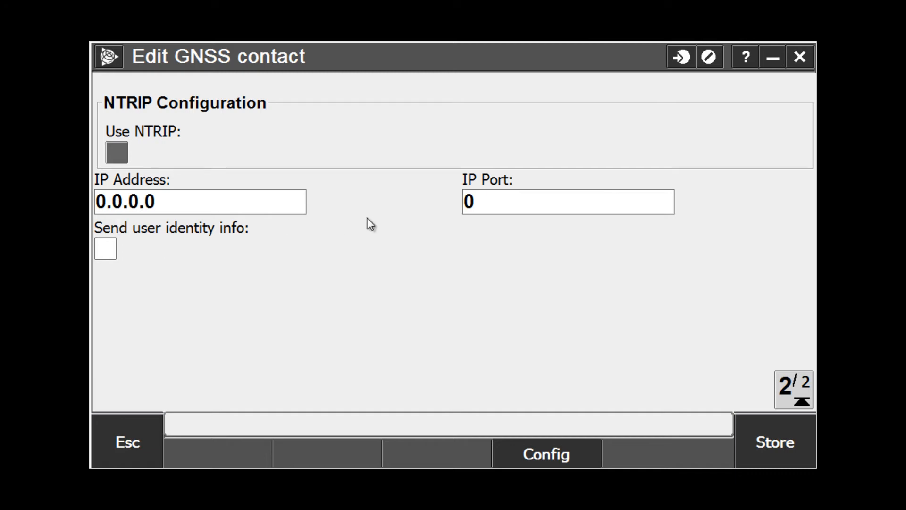
{"action": "mouse_move", "coordinate": [130, 165]}
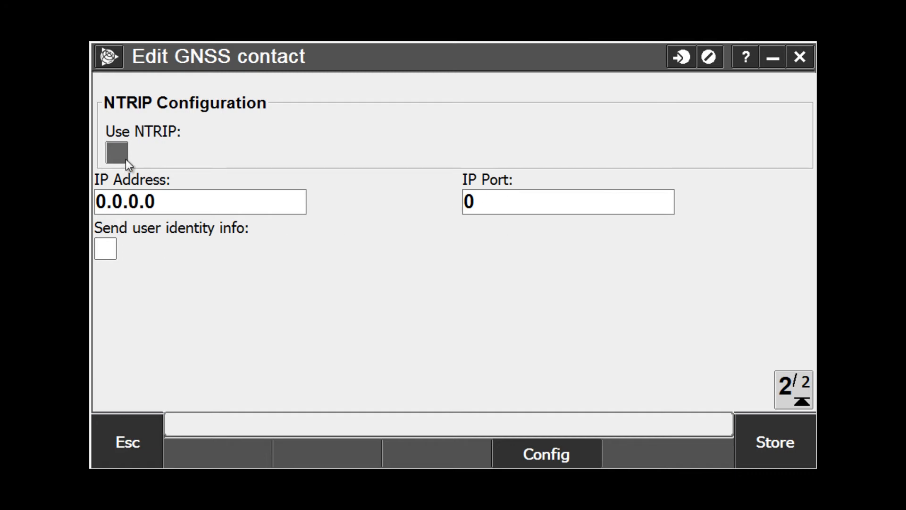
{"action": "left_click", "coordinate": [116, 153]}
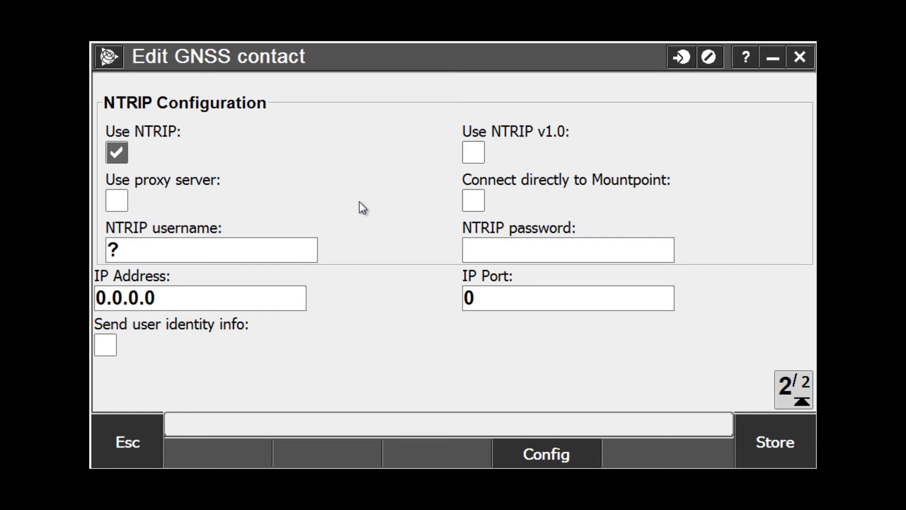
{"action": "mouse_move", "coordinate": [191, 168]}
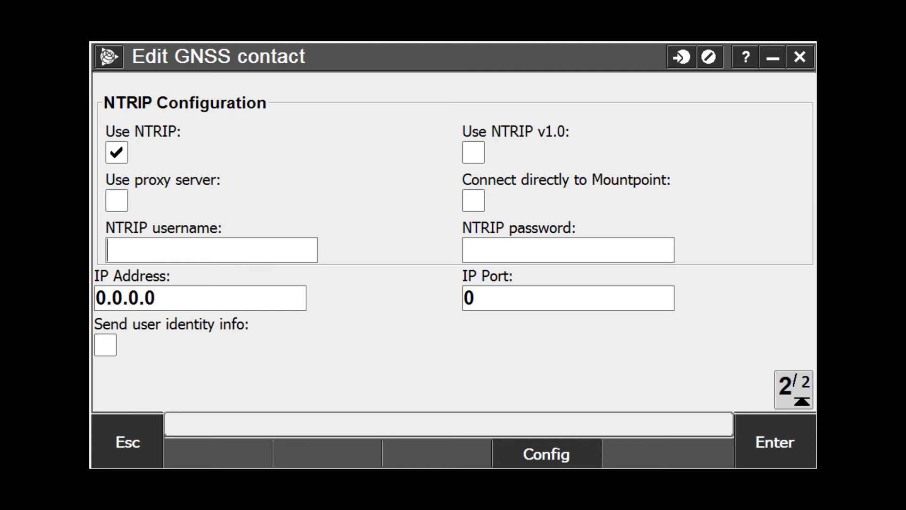
{"action": "type", "text": "FPI/Ja"}
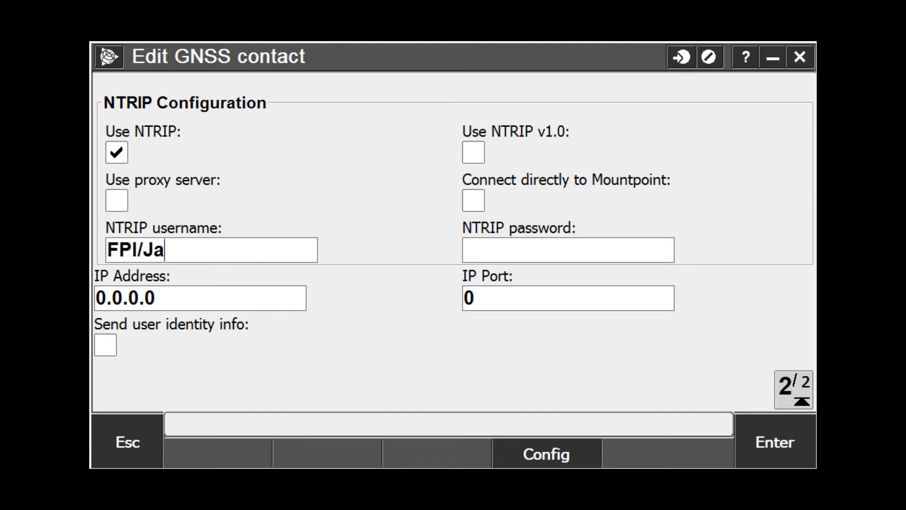
{"action": "type", "text": "yH"}
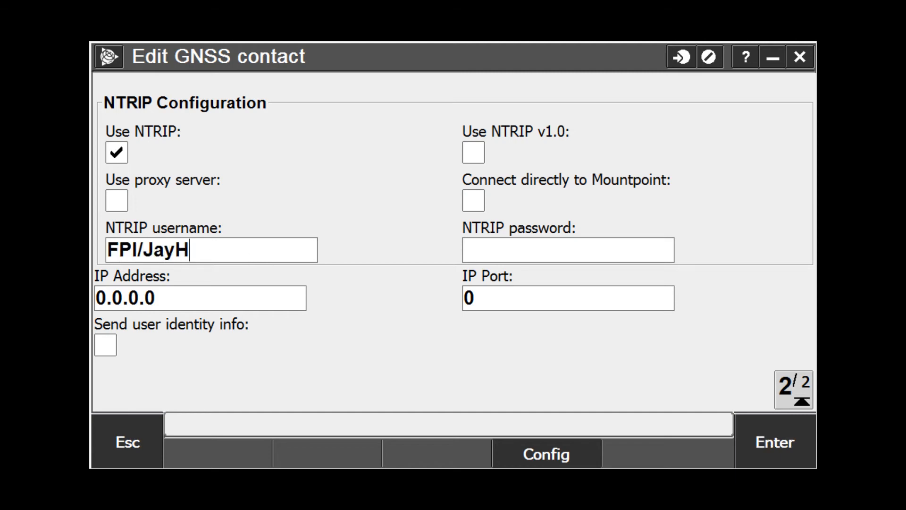
{"action": "type", "text": "*****"}
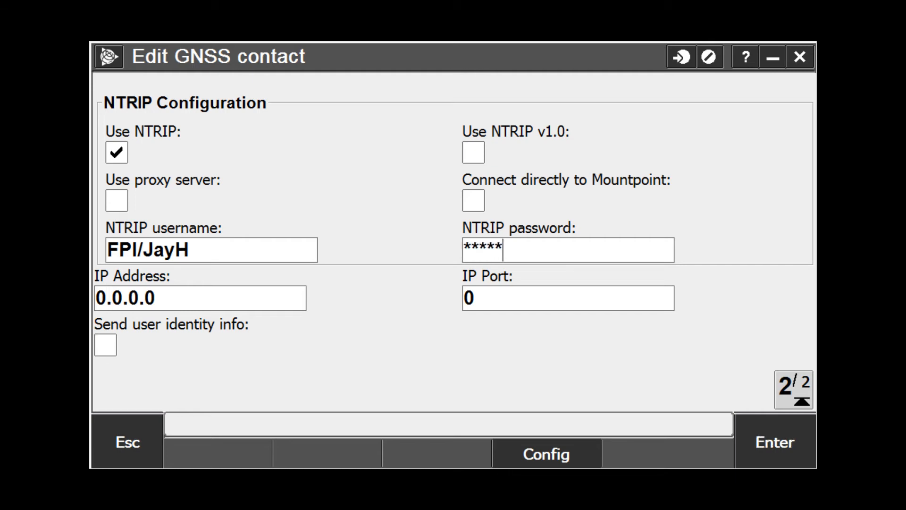
{"action": "type", "text": "****"}
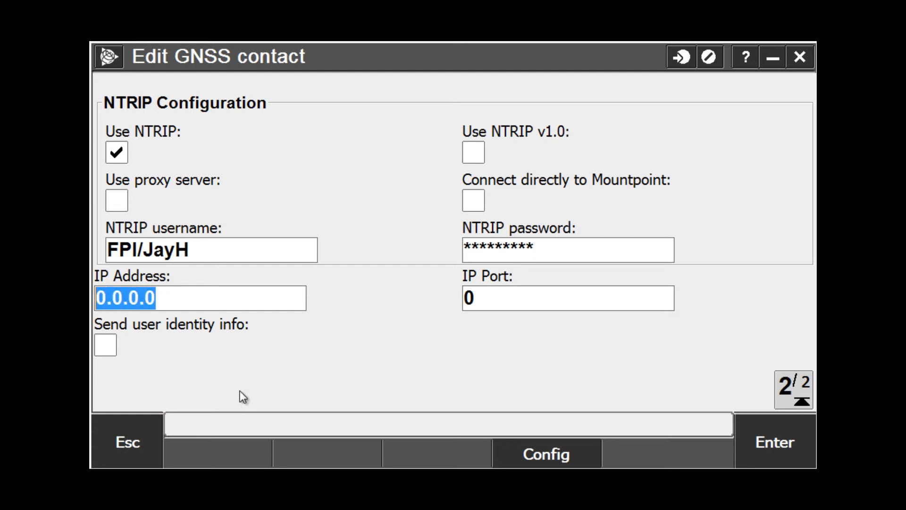
{"action": "mouse_move", "coordinate": [248, 388]}
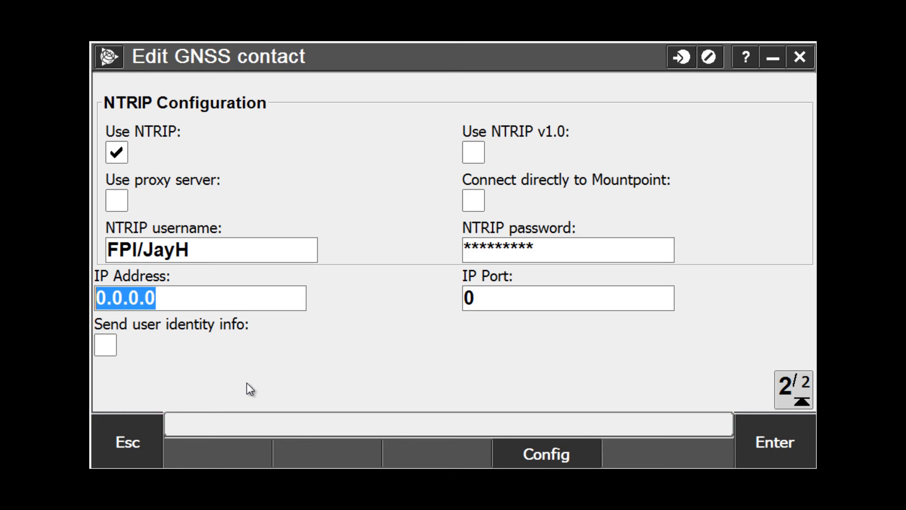
- Enter the server address mncors.dot.state.m… and IP port 9000
{"action": "type", "text": "mncors.d"}
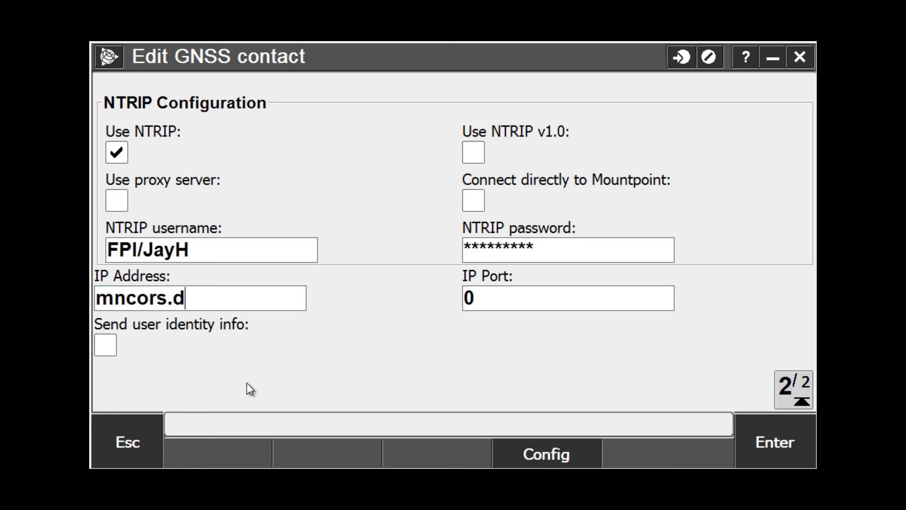
{"action": "type", "text": "ot.state.mn.u"}
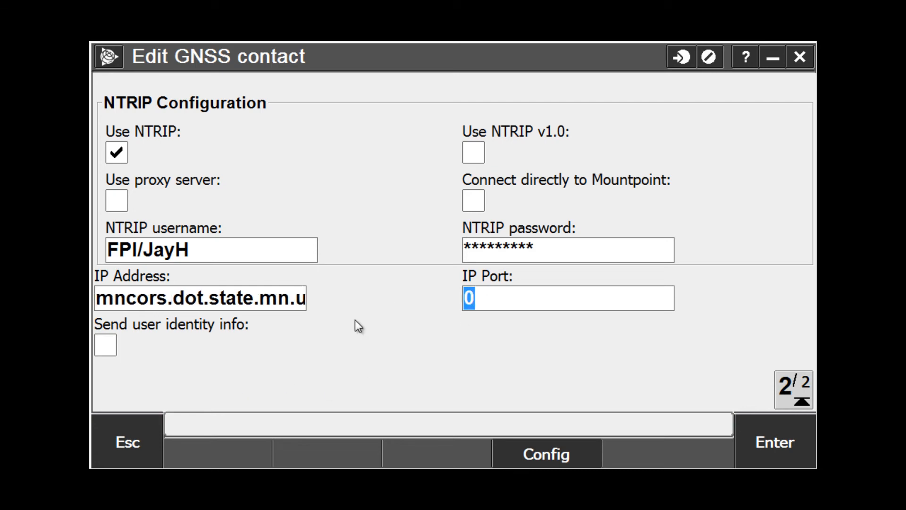
{"action": "type", "text": "9000"}
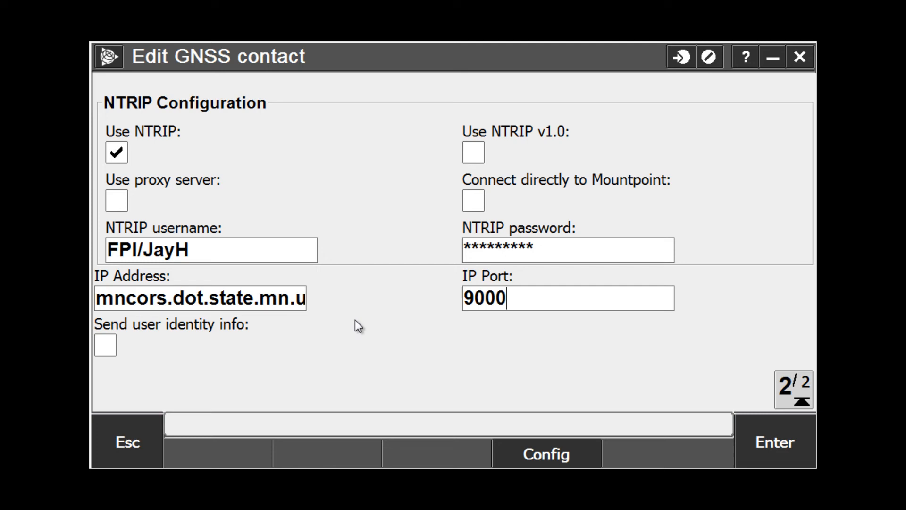
{"action": "mouse_move", "coordinate": [431, 380]}
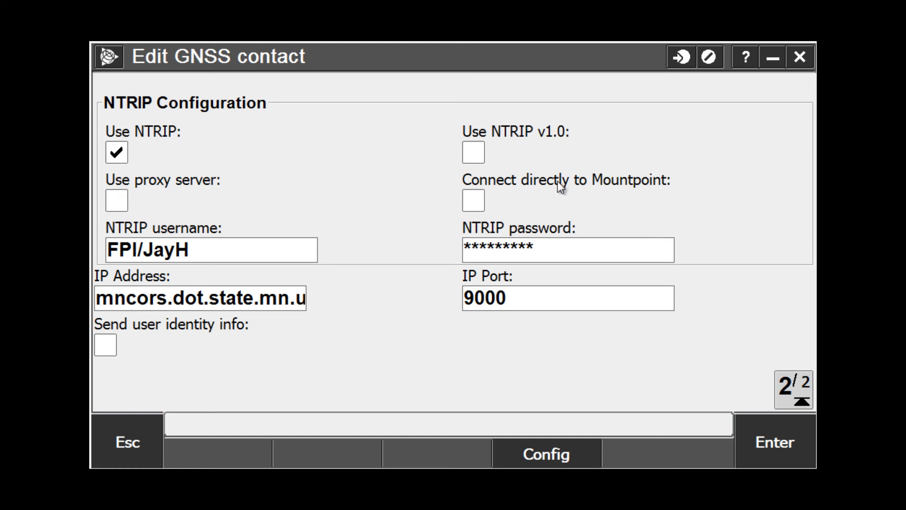
{"action": "mouse_move", "coordinate": [607, 208]}
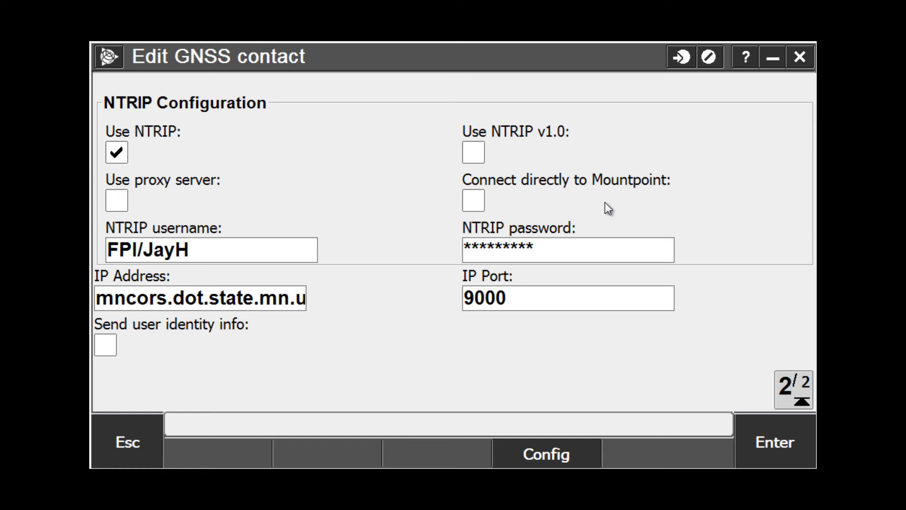
- Accept the port, then tick and untick Connect directly to Mountpoint so Store becomes available
{"action": "left_click", "coordinate": [566, 299]}
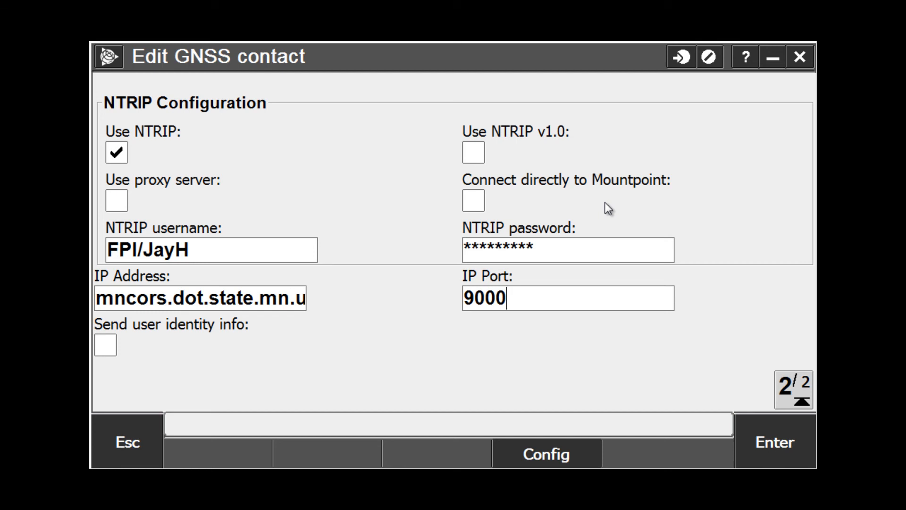
{"action": "mouse_move", "coordinate": [591, 202]}
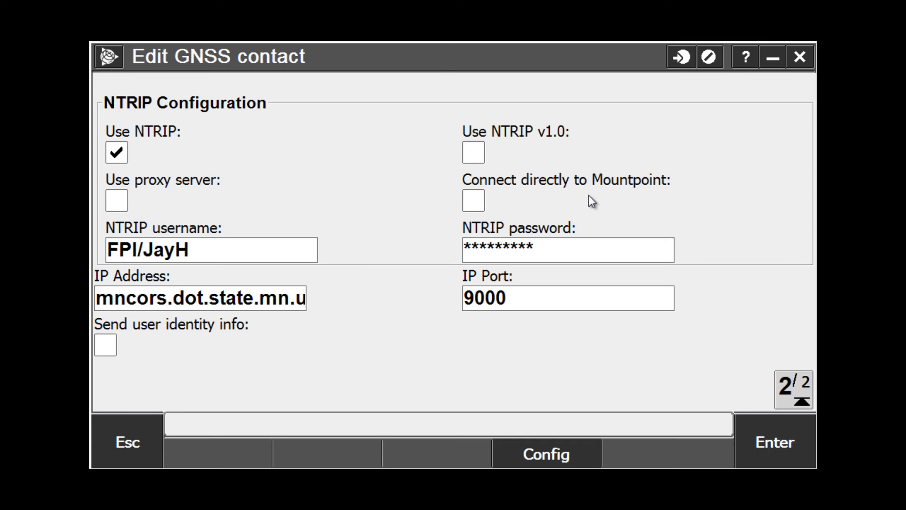
{"action": "left_click", "coordinate": [473, 201]}
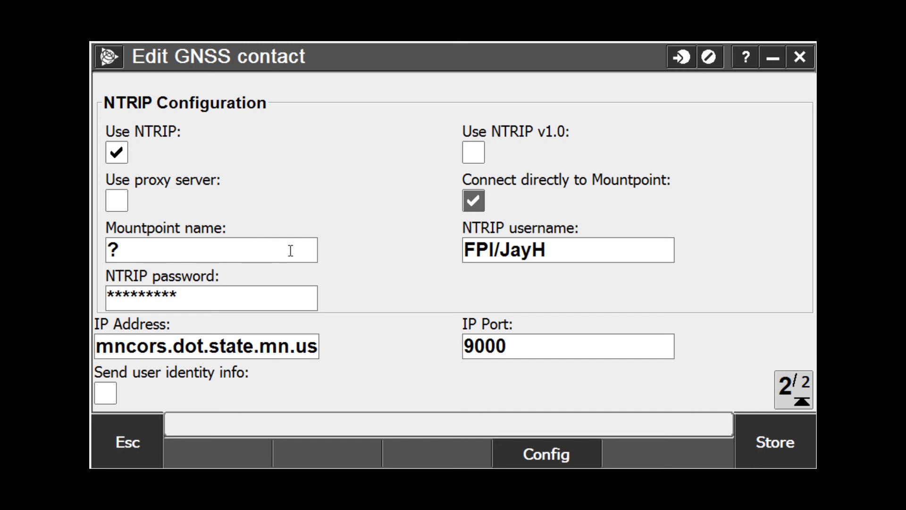
{"action": "mouse_move", "coordinate": [391, 230]}
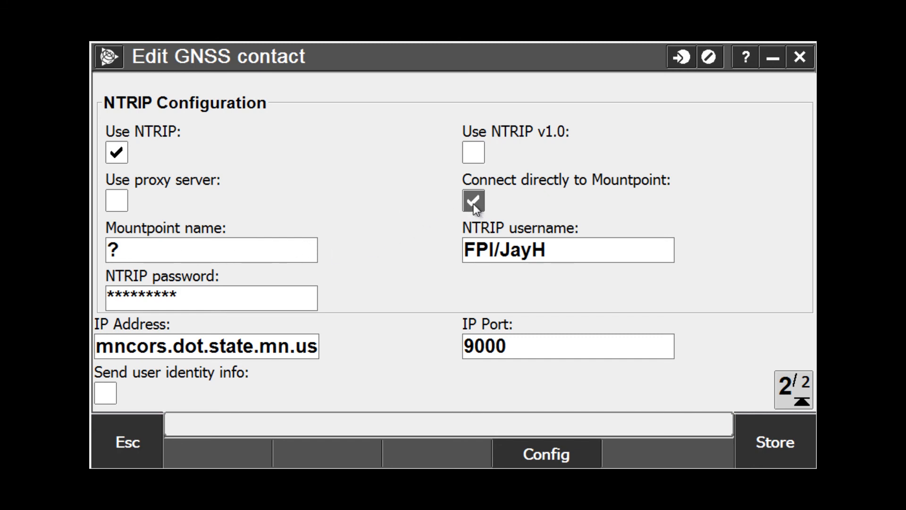
{"action": "left_click", "coordinate": [474, 201]}
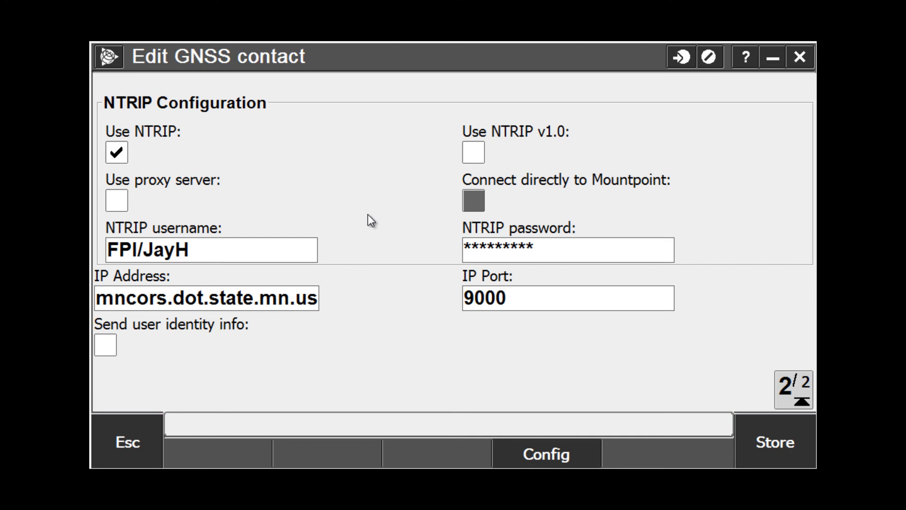
{"action": "mouse_move", "coordinate": [366, 225]}
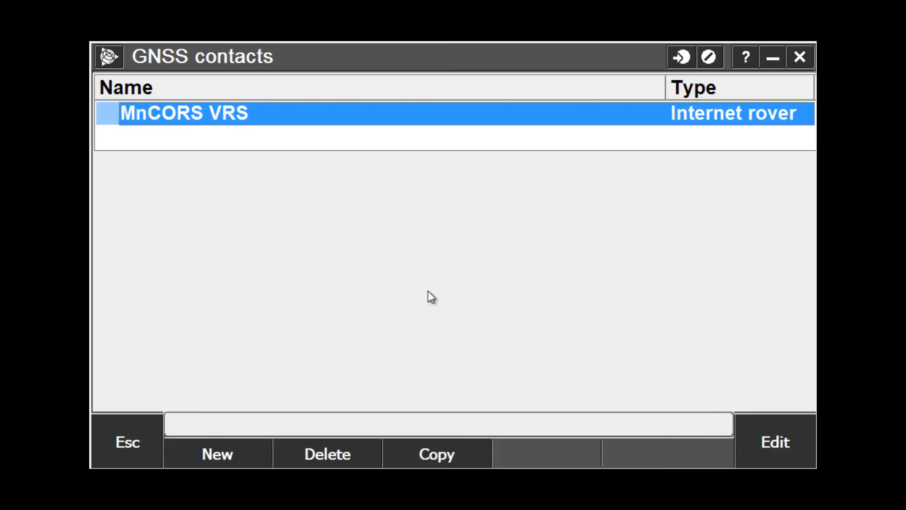
{"action": "mouse_move", "coordinate": [271, 79]}
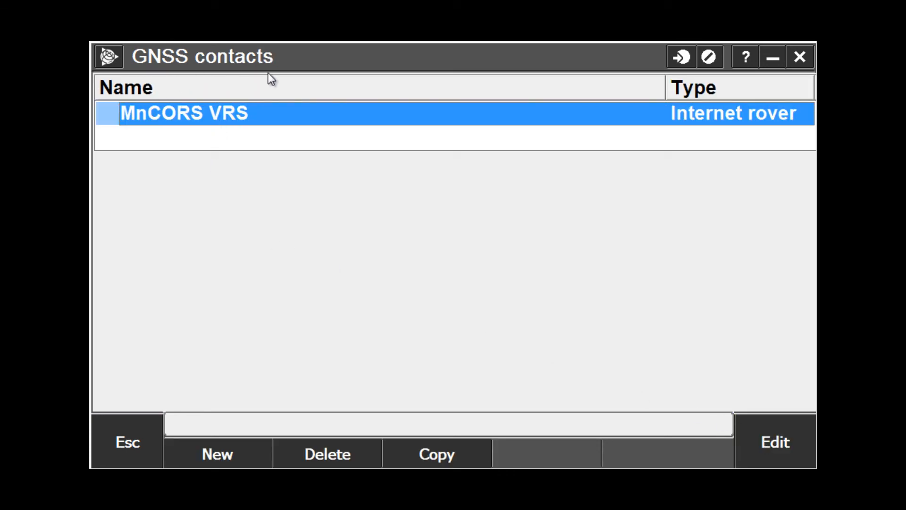